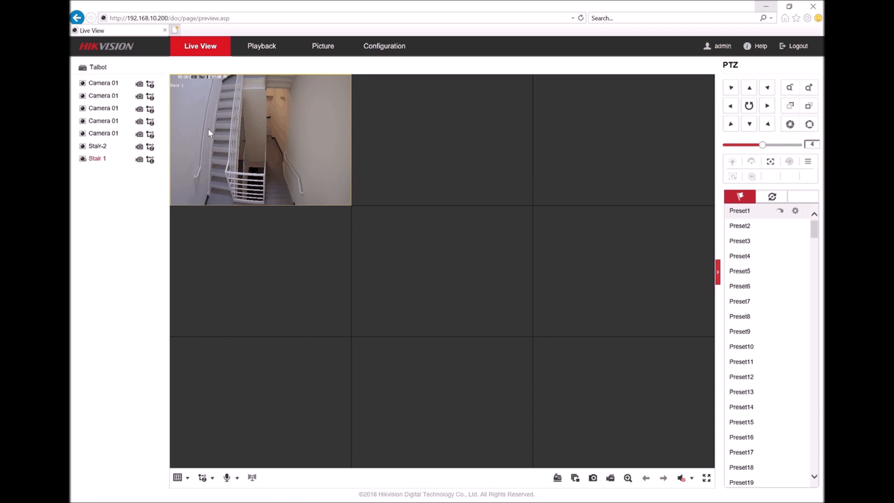
pyautogui.moveTo(274, 158)
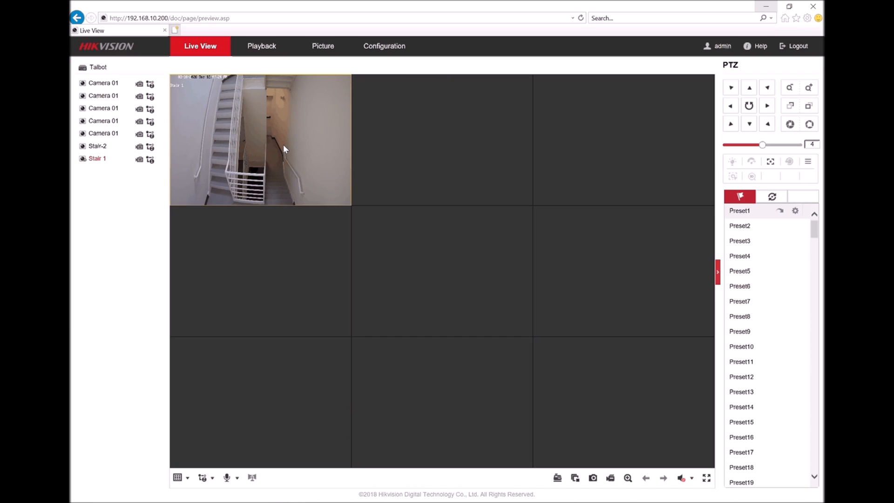
pyautogui.moveTo(320, 150)
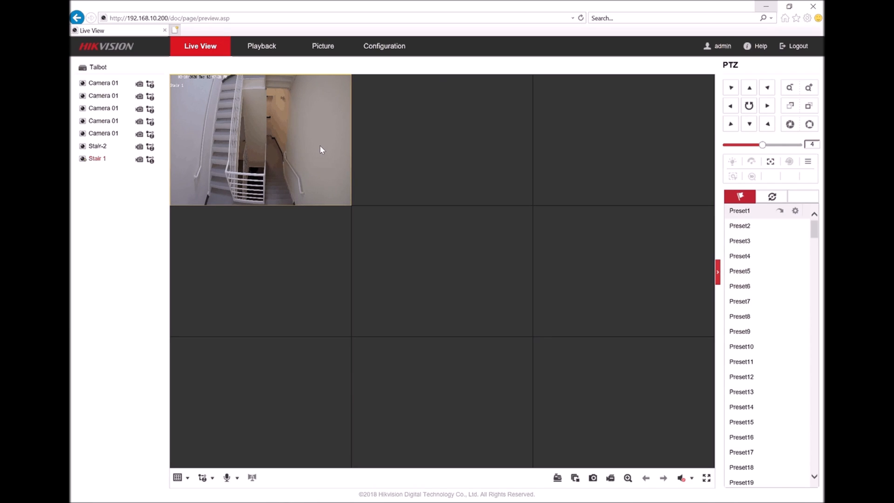
pyautogui.moveTo(285, 133)
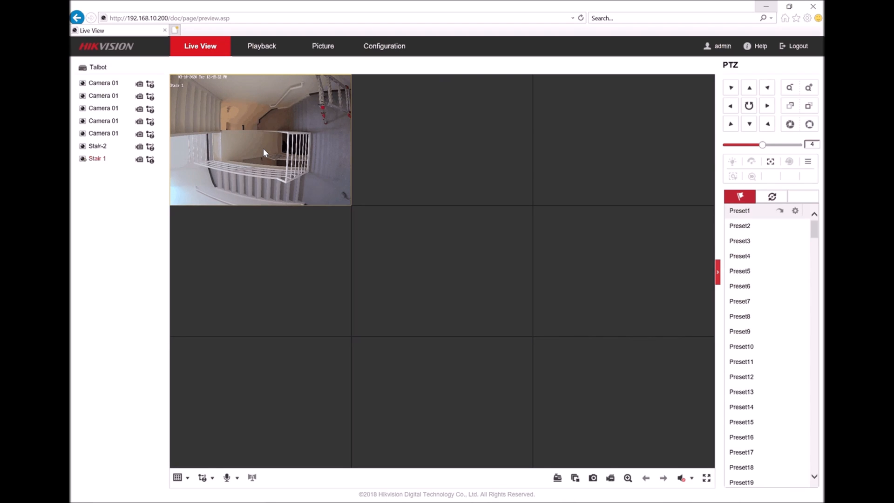
pyautogui.moveTo(333, 142)
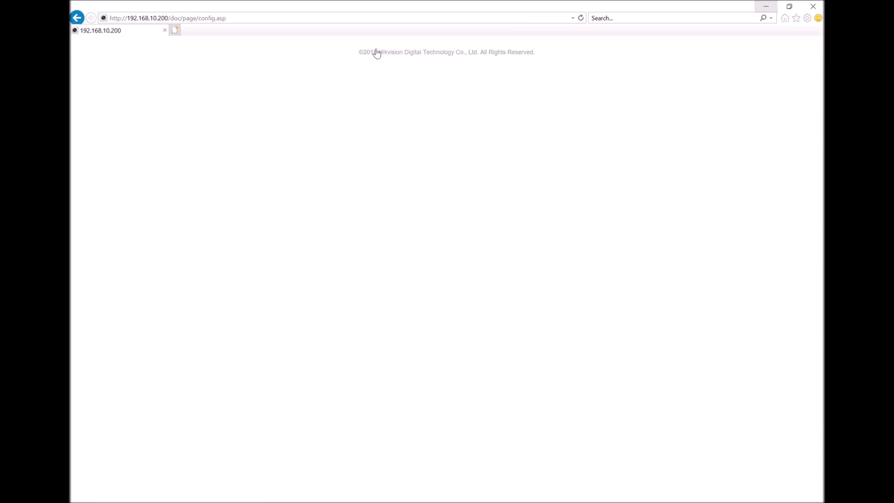
# - Reach Camera Management under System to find the Stair 1 camera's link
pyautogui.click(383, 46)
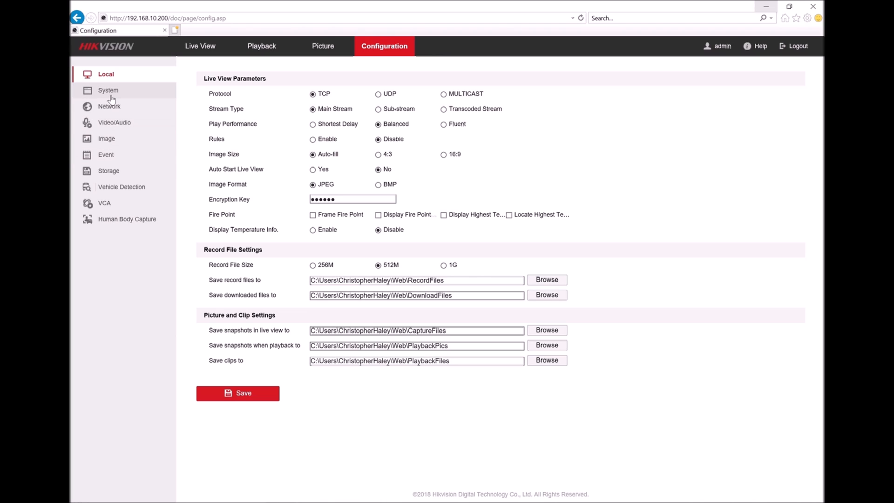
pyautogui.click(107, 89)
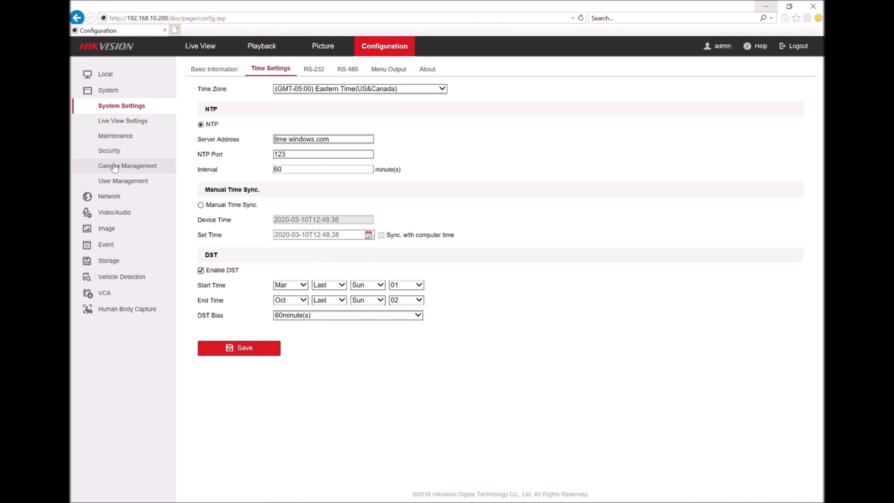
pyautogui.click(127, 165)
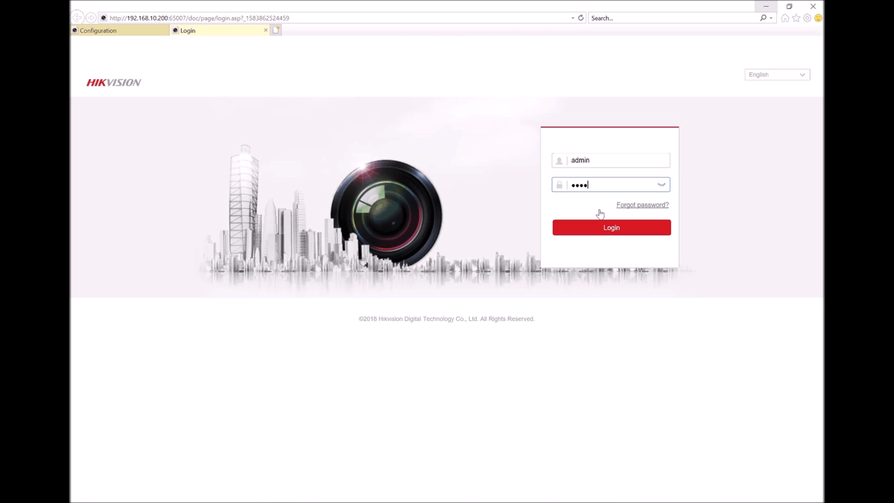
# - Log into the Stair 1 camera as admin and go to its Configuration pages
pyautogui.click(610, 226)
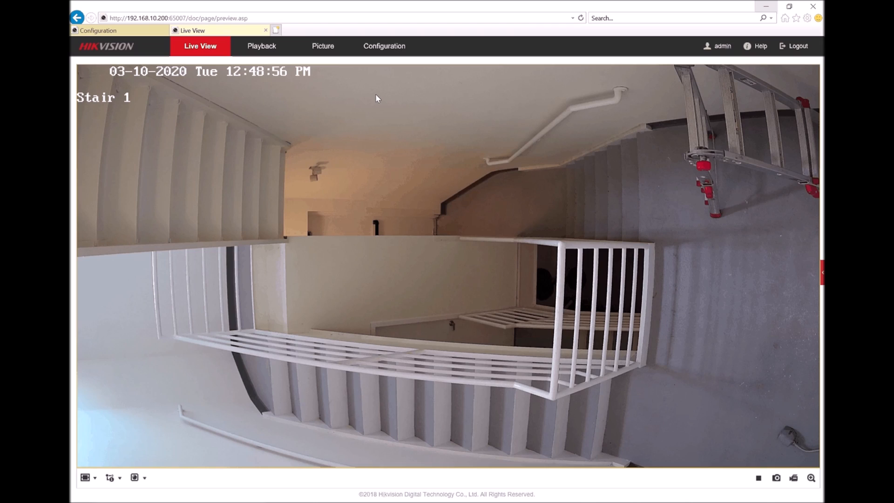
pyautogui.click(384, 46)
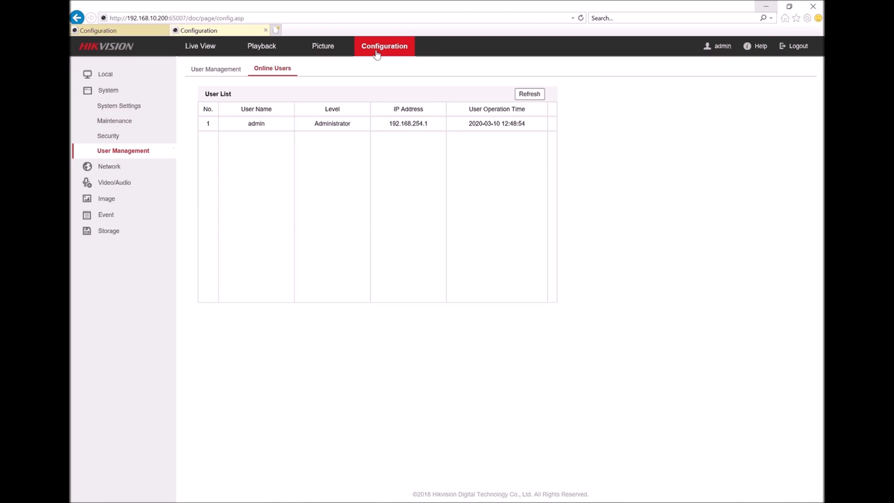
pyautogui.moveTo(114, 183)
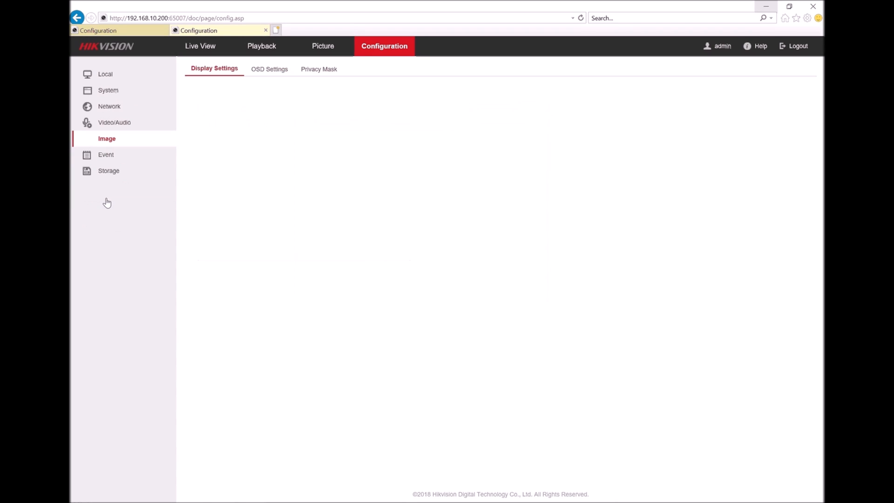
# - Expand Video Adjustment in Image Display Settings, showing Mirror and Rotate off
pyautogui.click(107, 139)
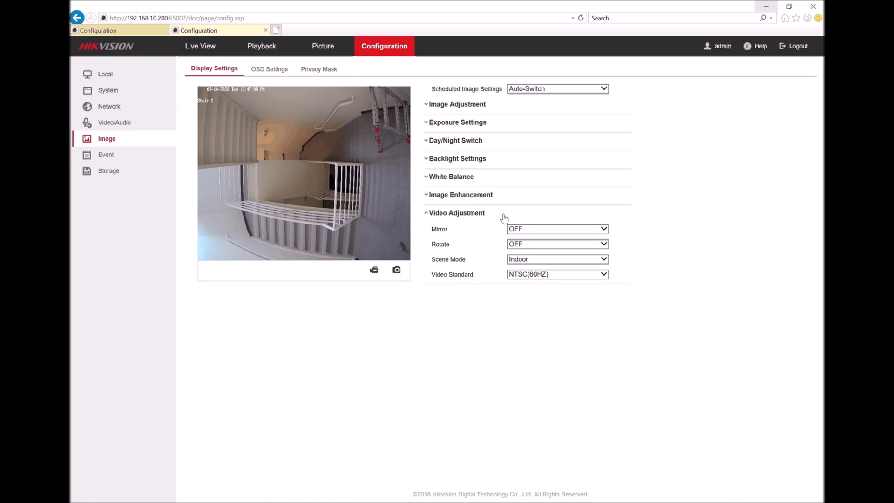
# - Set Mirror to Left/Right and Rotate to ON, making the Stair 1 preview upright
pyautogui.click(556, 228)
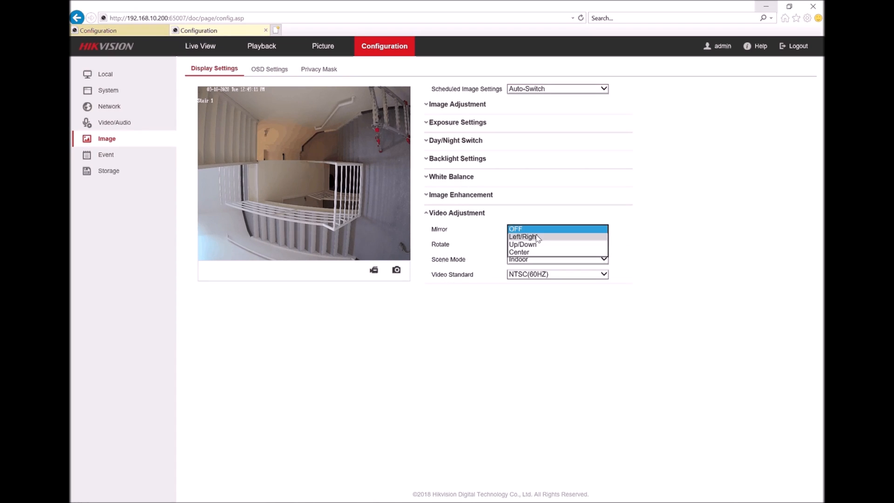
pyautogui.click(522, 237)
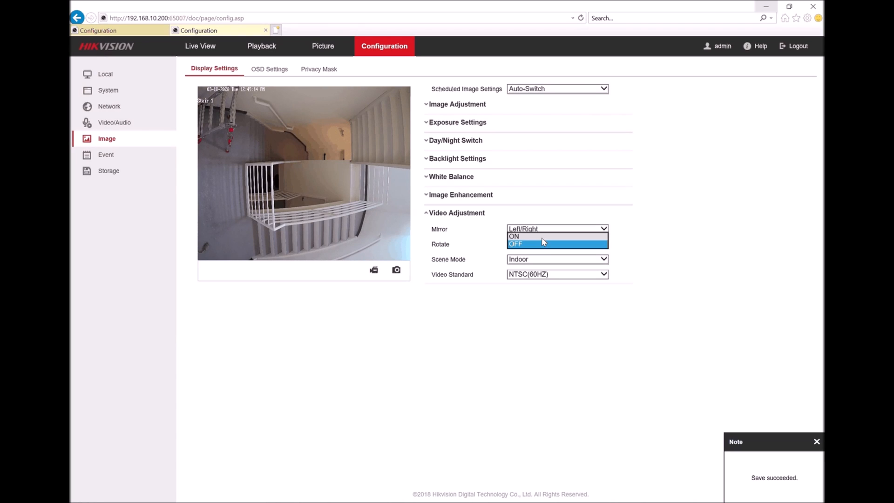
pyautogui.click(513, 236)
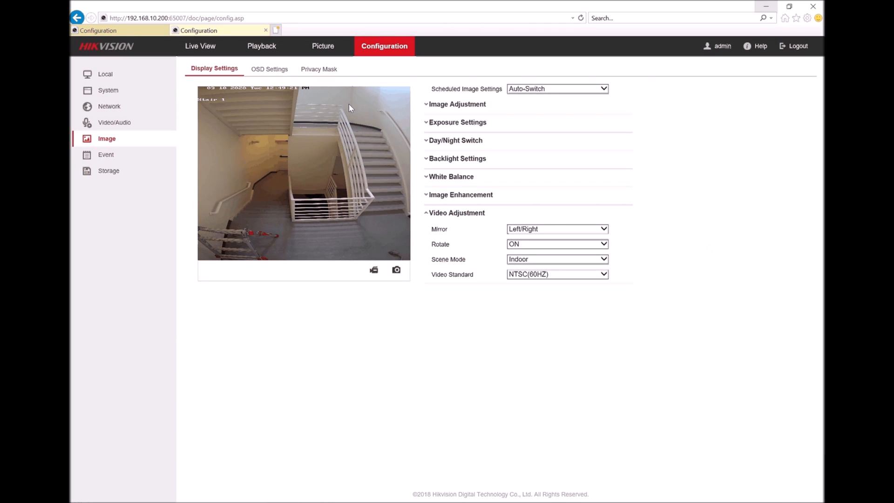
pyautogui.moveTo(340, 256)
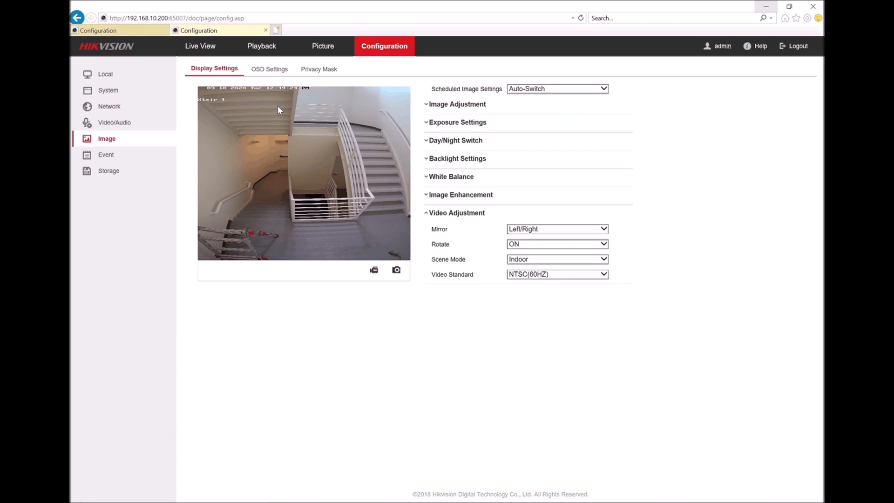
pyautogui.moveTo(387, 126)
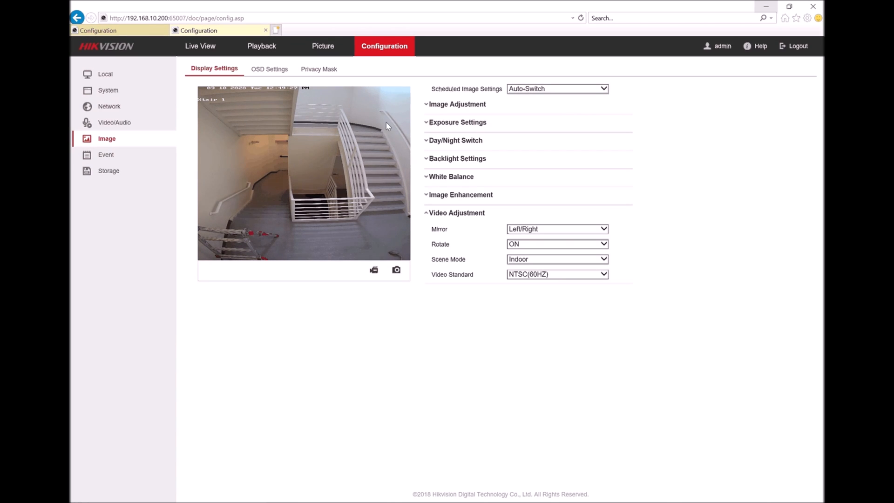